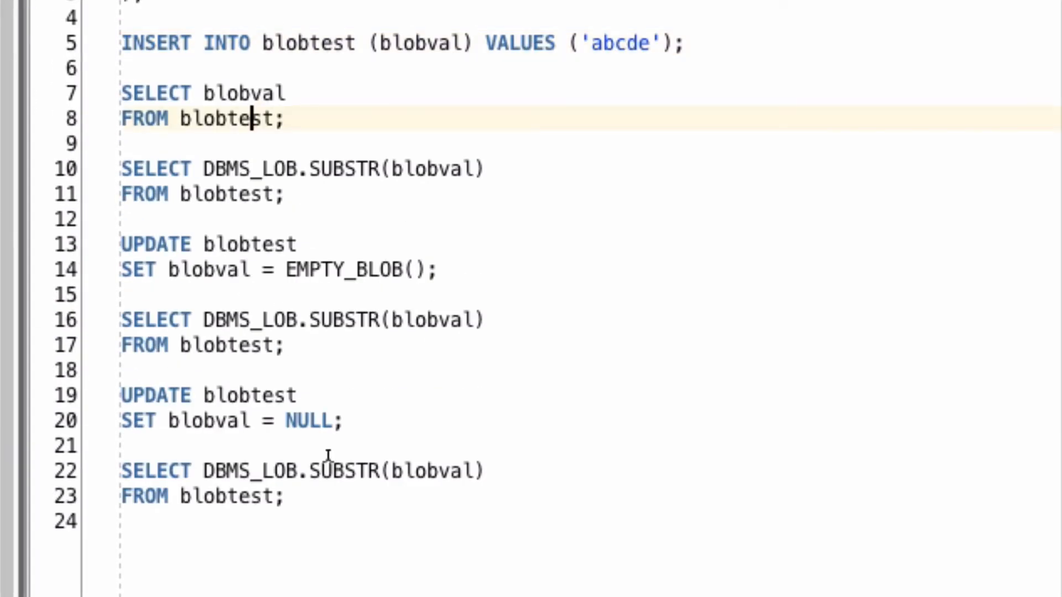
- Select the SELECT blobval FROM blobtest statement and run it, returning one (BLOB) row
{"action": "left_click_drag", "start_coordinate": [121, 93], "coordinate": [284, 120]}
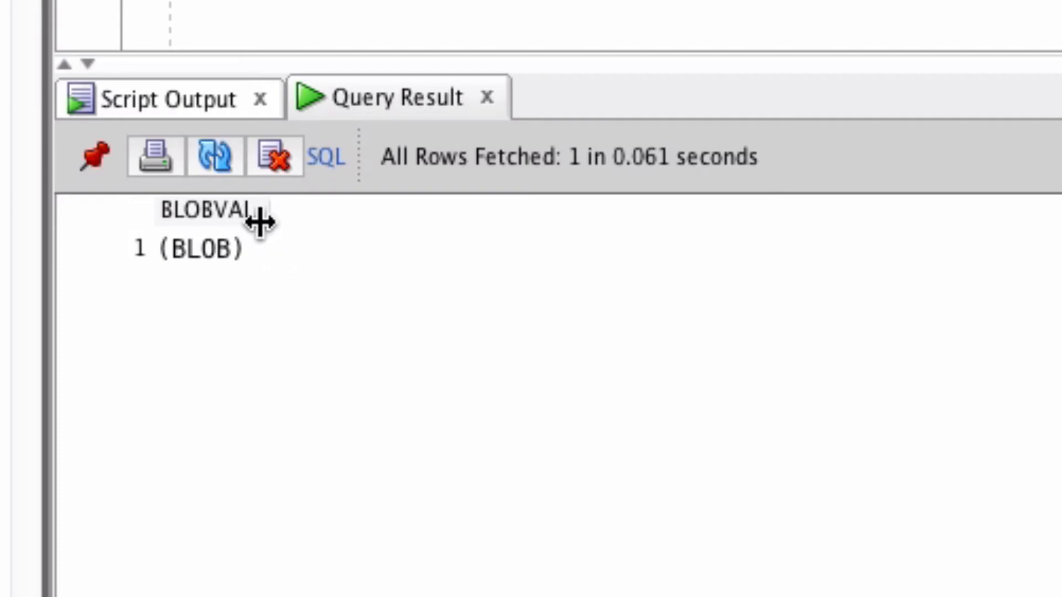
{"action": "mouse_move", "coordinate": [582, 172]}
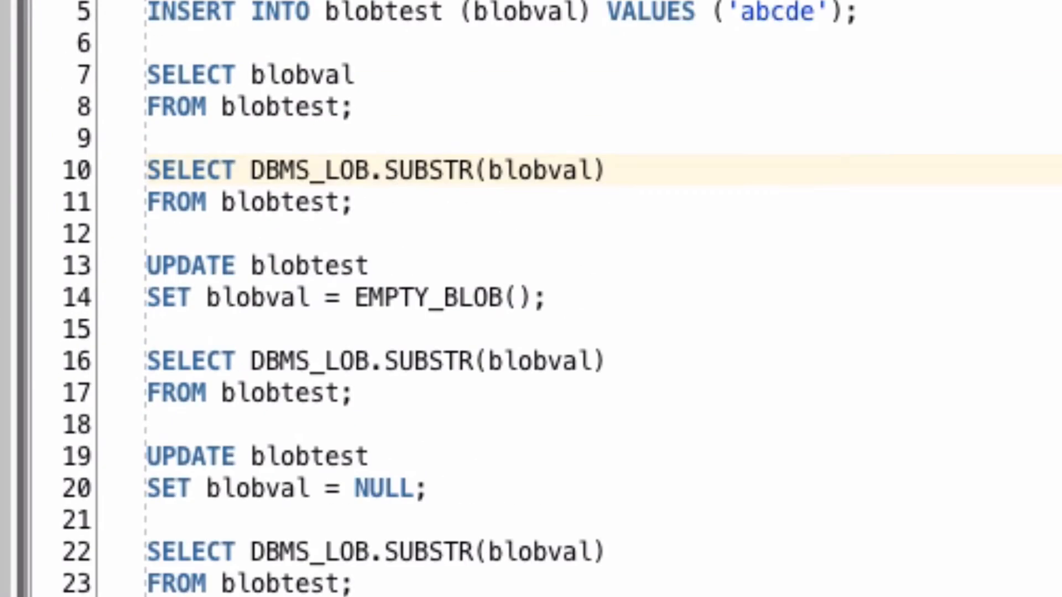
{"action": "mouse_move", "coordinate": [380, 296]}
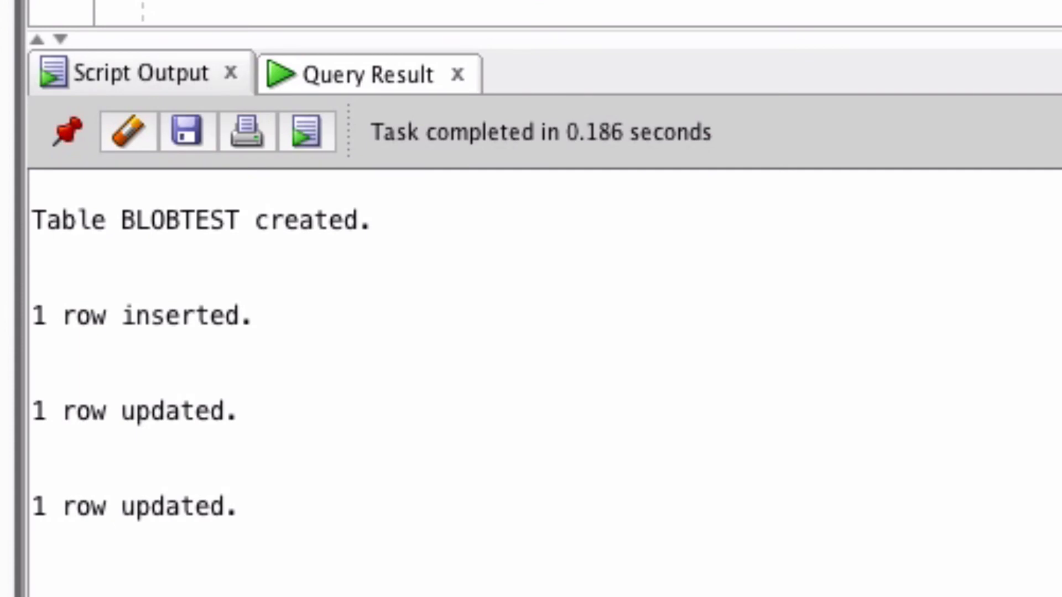
- Show the Query Result tab with the DBMS_LOB.SUBSTR row now reading (null)
{"action": "left_click", "coordinate": [366, 73]}
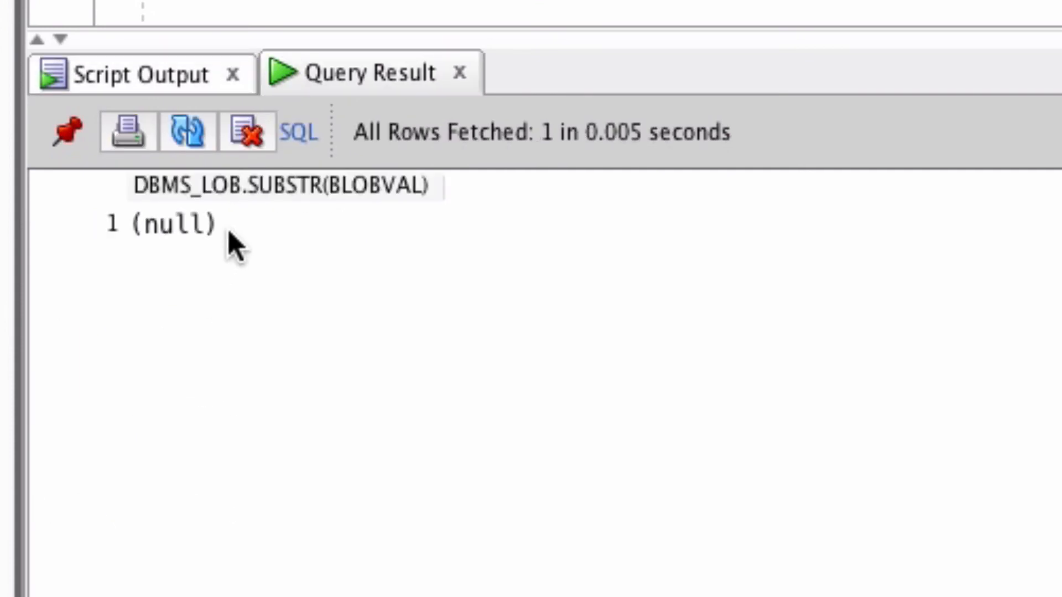